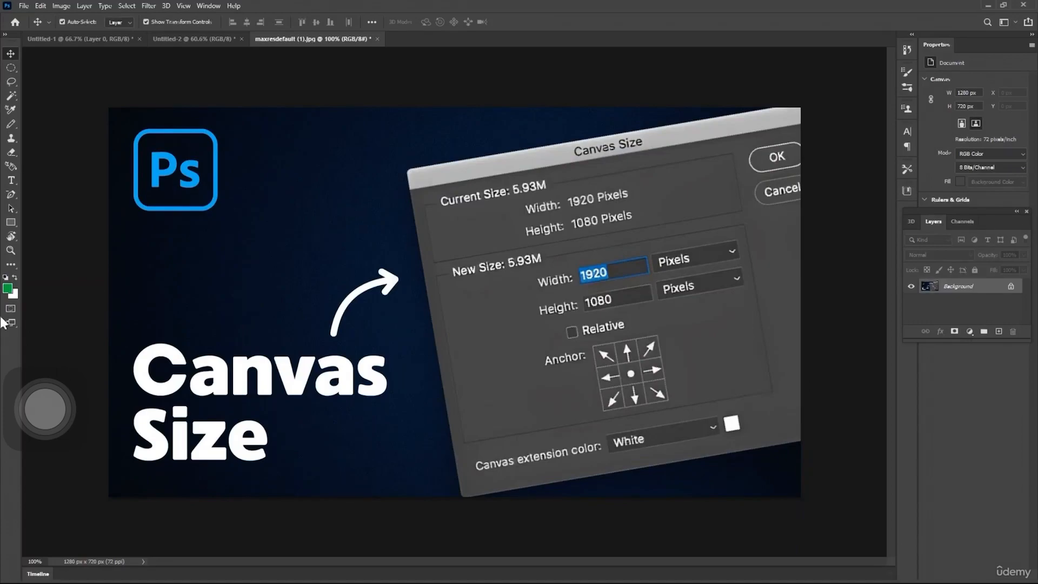
Open the File menu while the Canvas Size image is showing
left_click(24, 6)
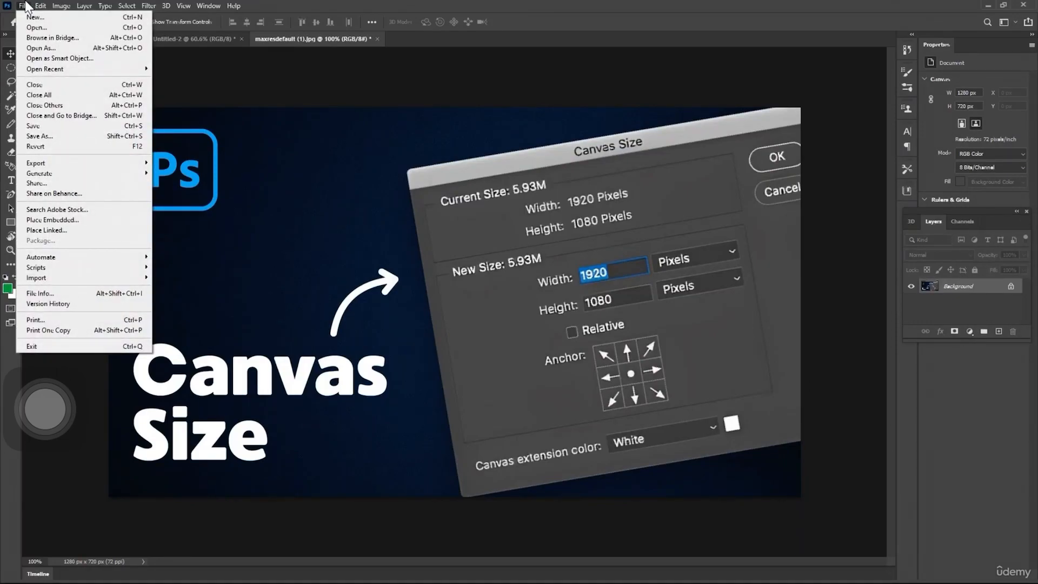
mouse_move(34, 16)
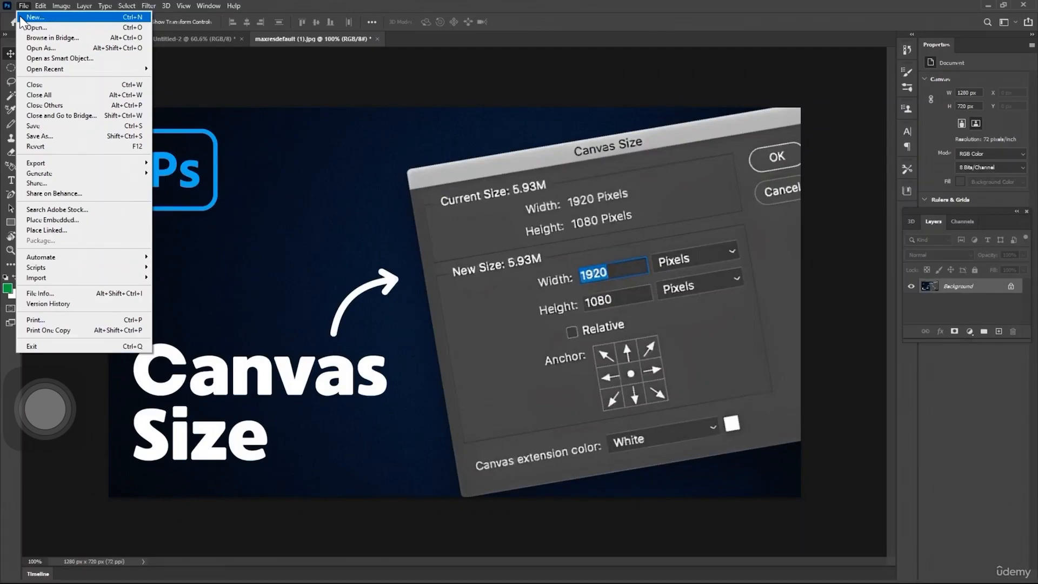
Start a new document with the Recent 1920×1080 px, 72 ppi white preset
left_click(34, 17)
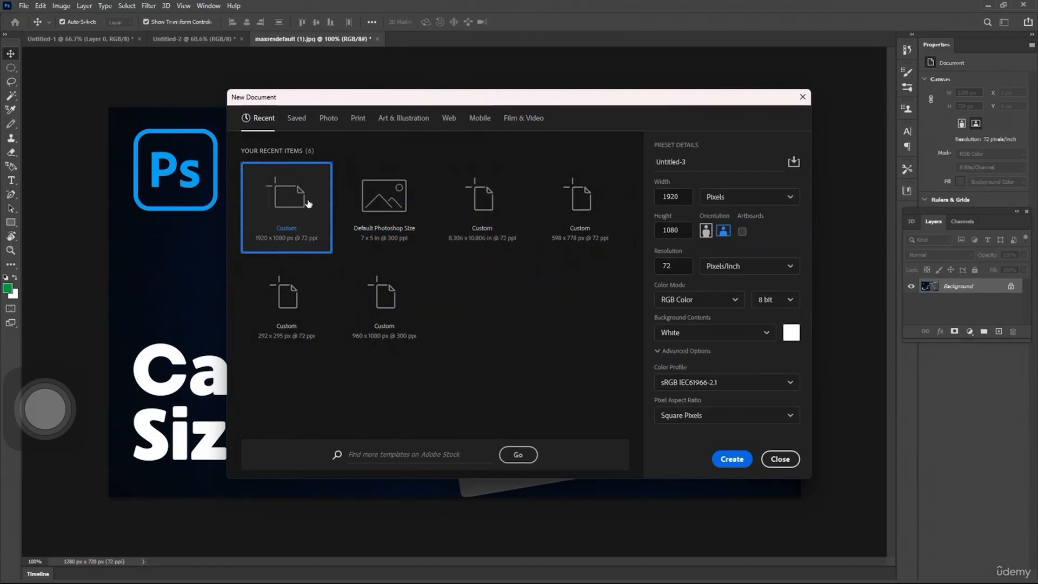
mouse_move(308, 201)
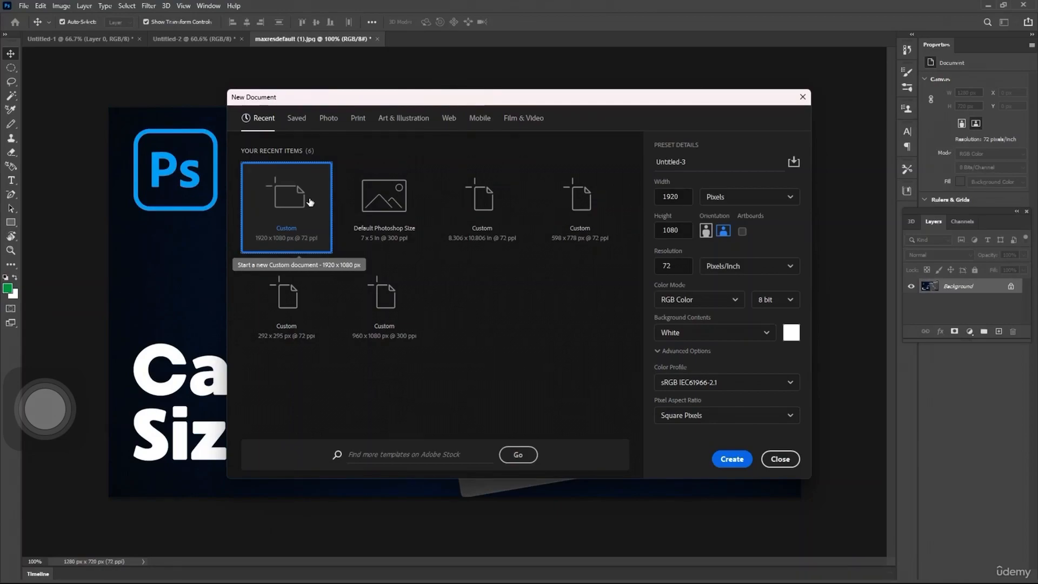
mouse_move(322, 220)
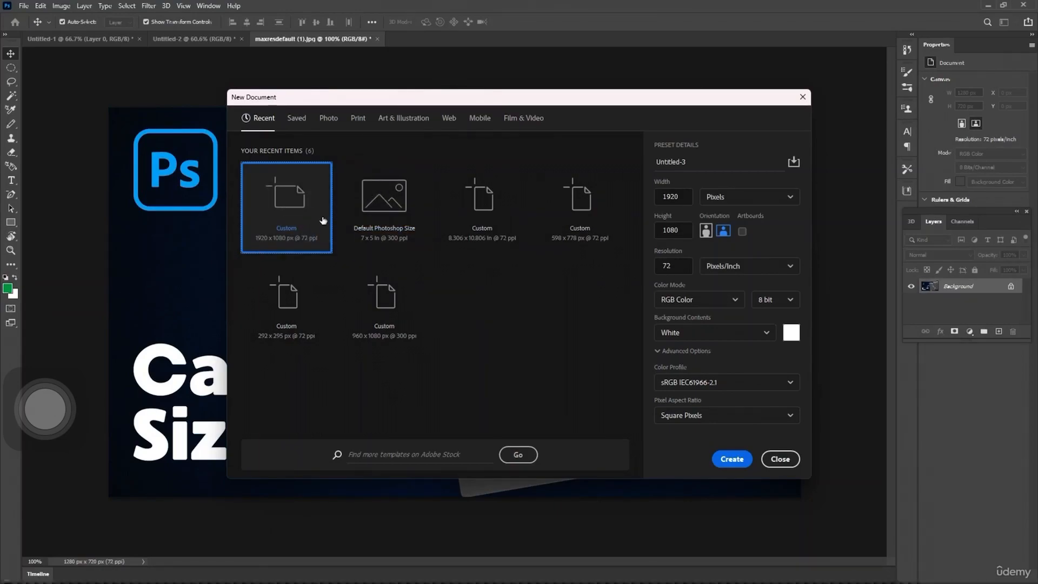
mouse_move(389, 198)
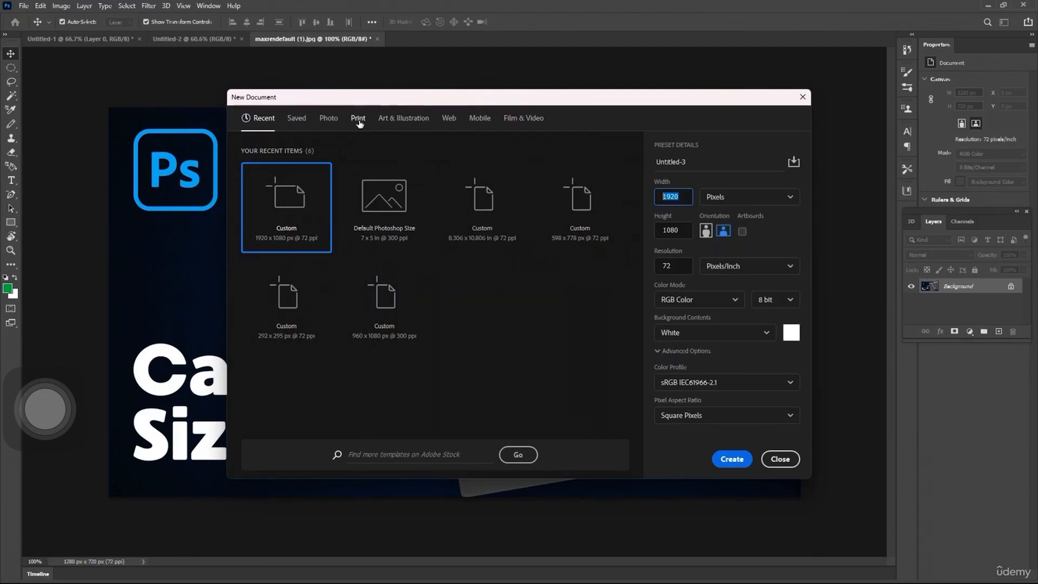
left_click(449, 118)
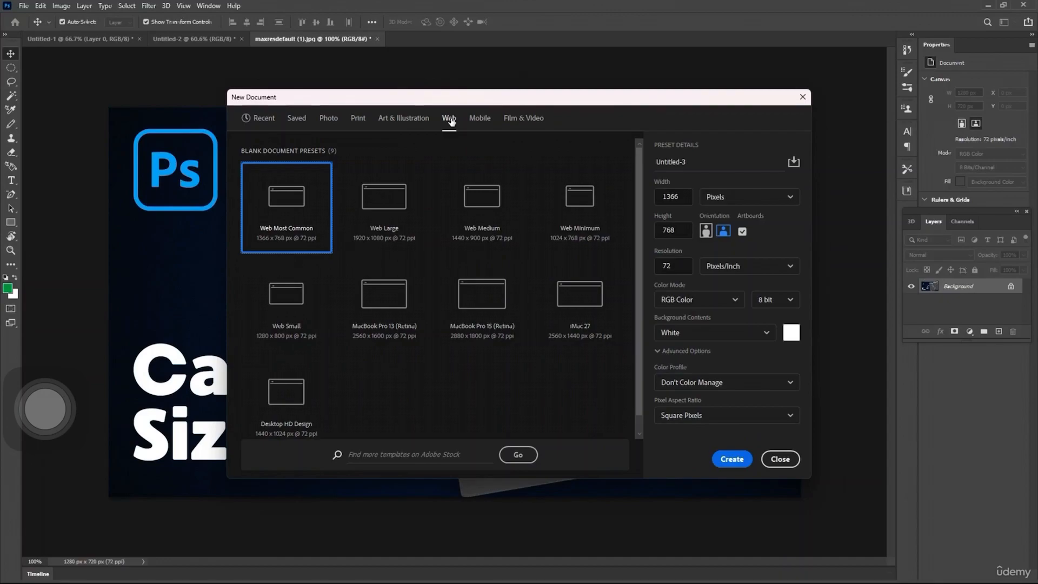
mouse_move(505, 127)
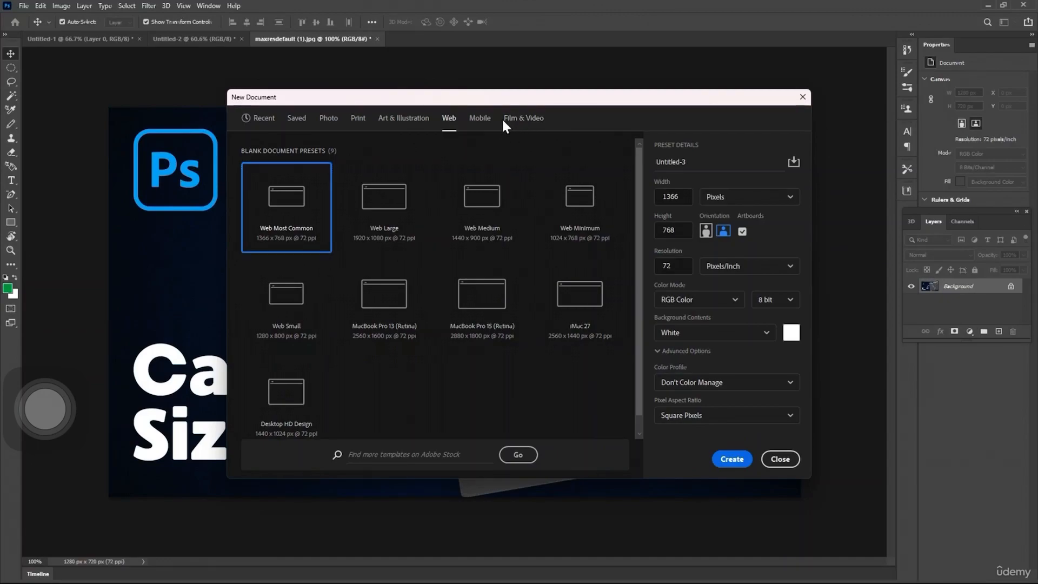
left_click(480, 117)
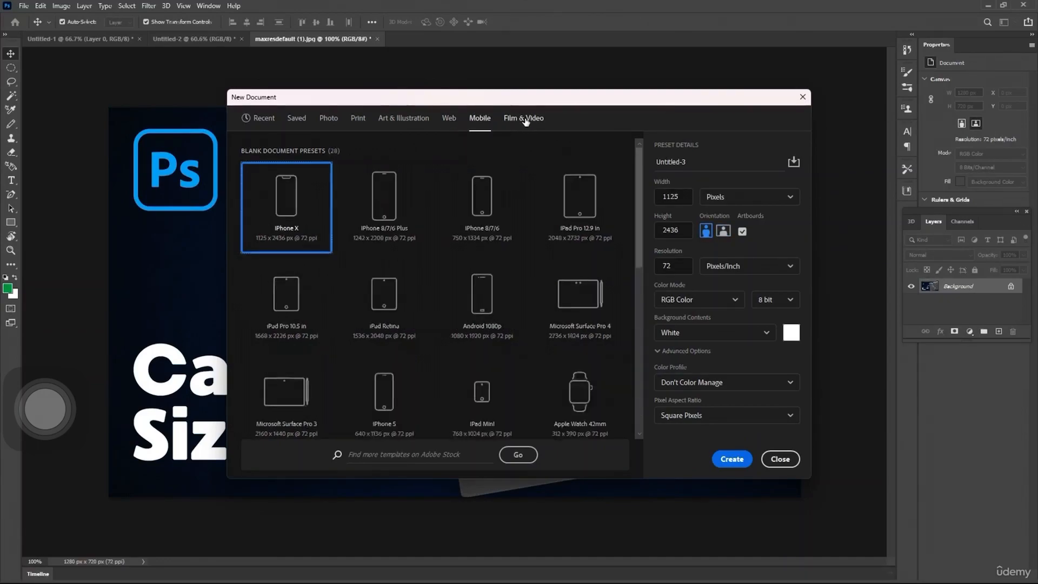
left_click(523, 117)
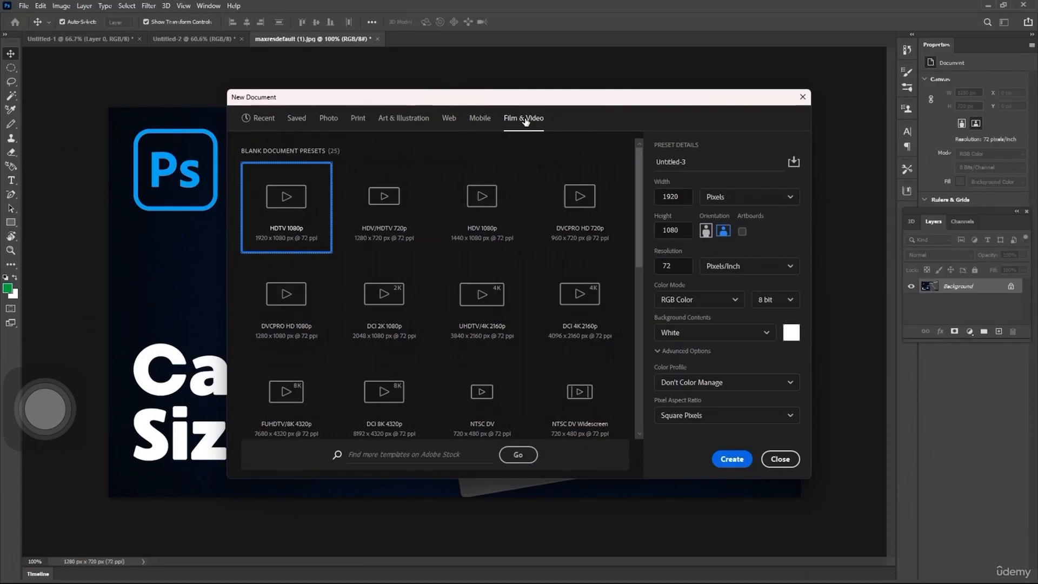
left_click(479, 118)
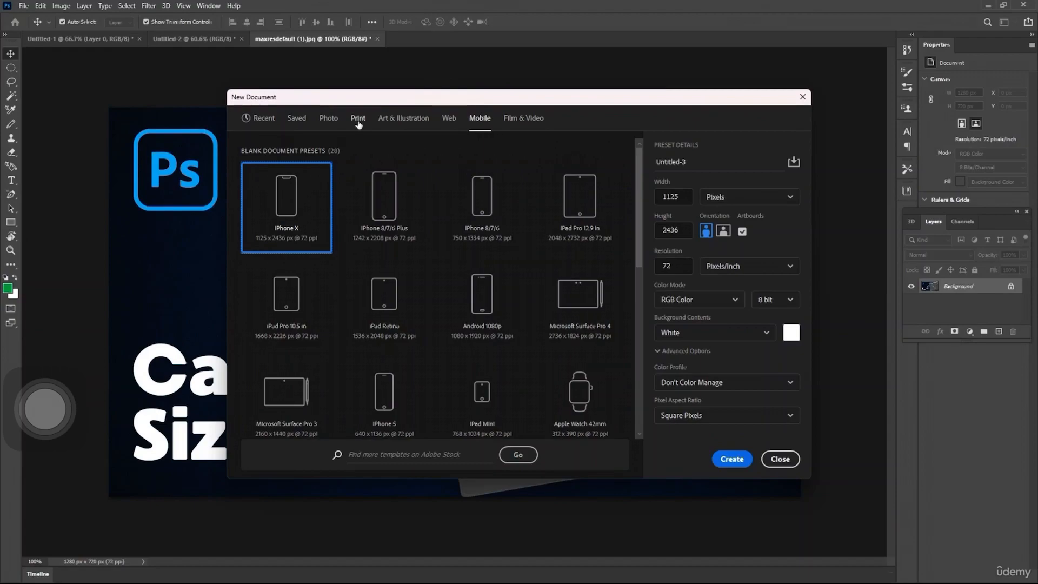
mouse_move(375, 130)
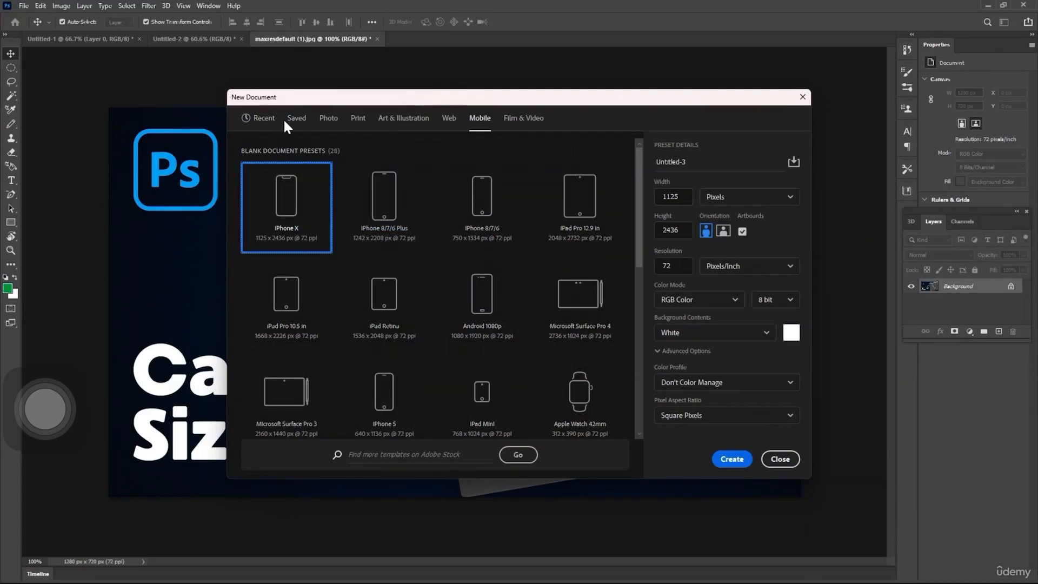
left_click(263, 118)
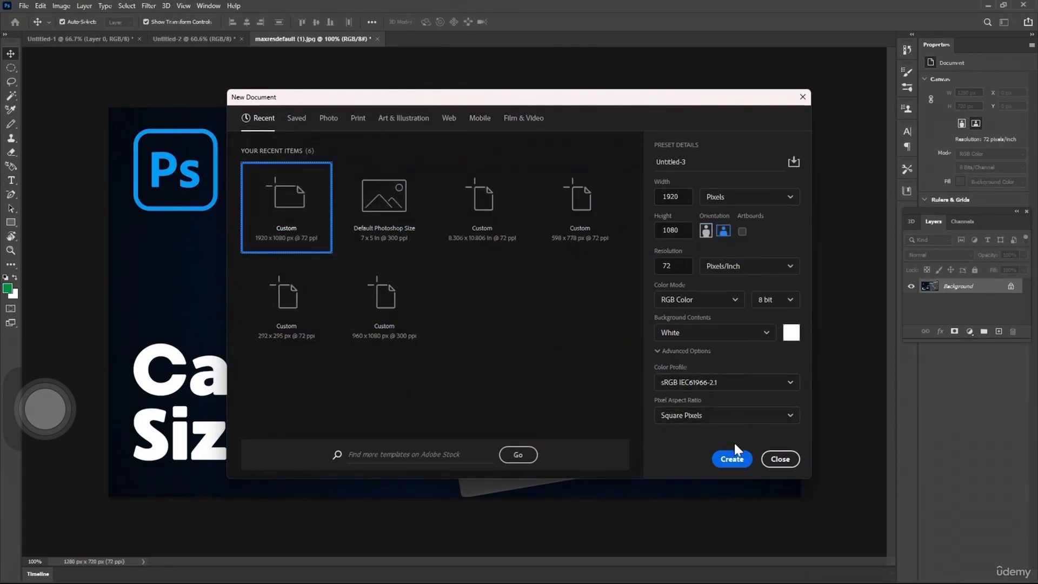
Create Untitled-3 as a blank white 1920×1080 px, 72 ppi document
left_click(731, 459)
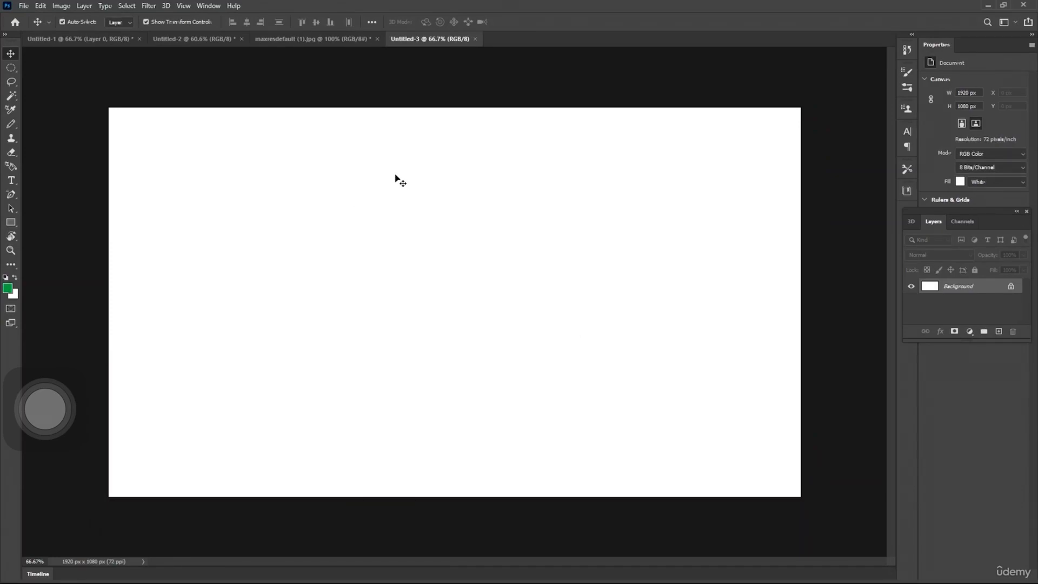
mouse_move(950, 66)
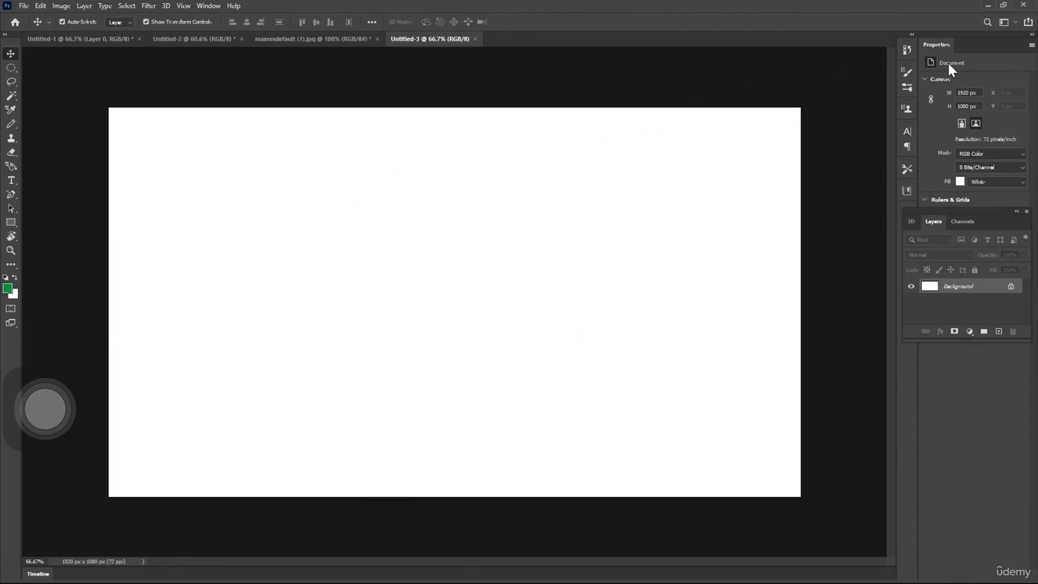
mouse_move(948, 64)
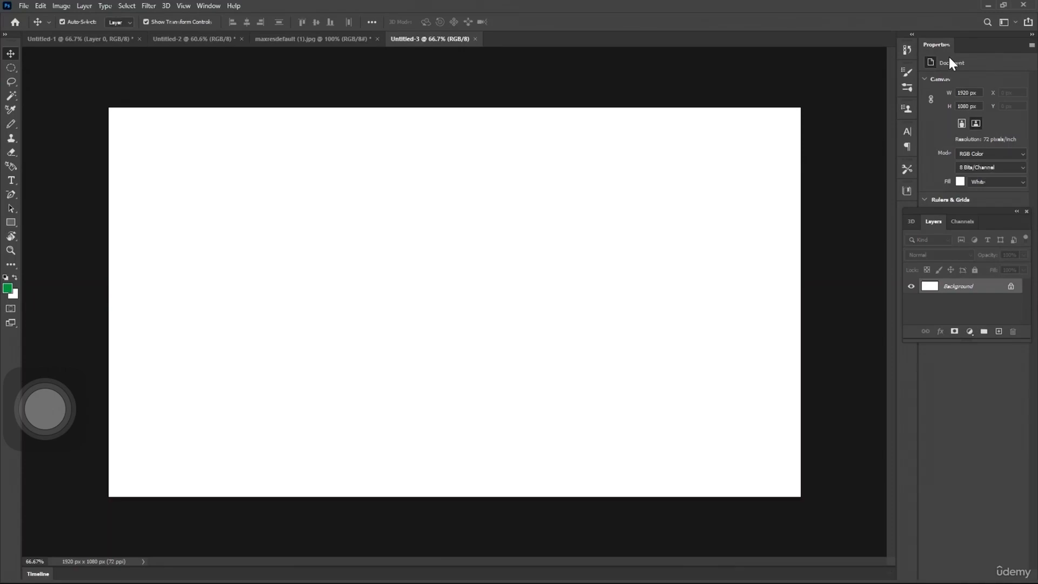
Enter 960 as the document width in the Properties panel
left_click(967, 92)
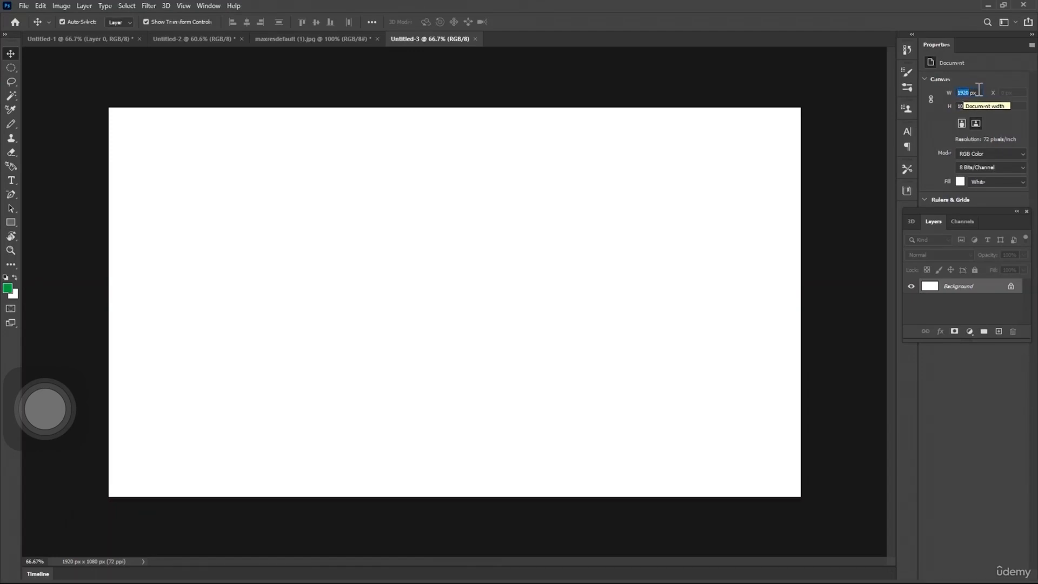
type("960")
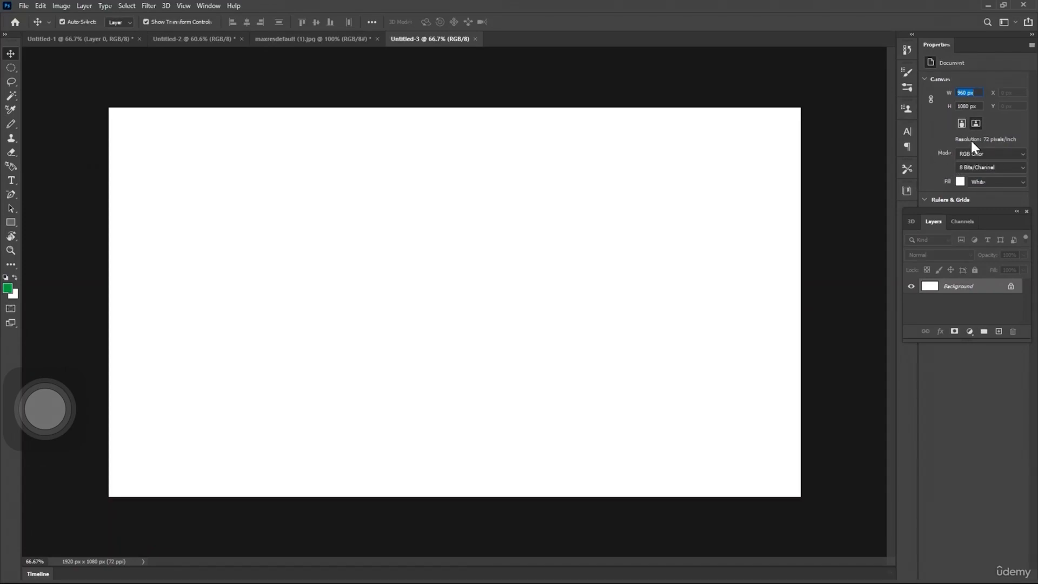
mouse_move(972, 146)
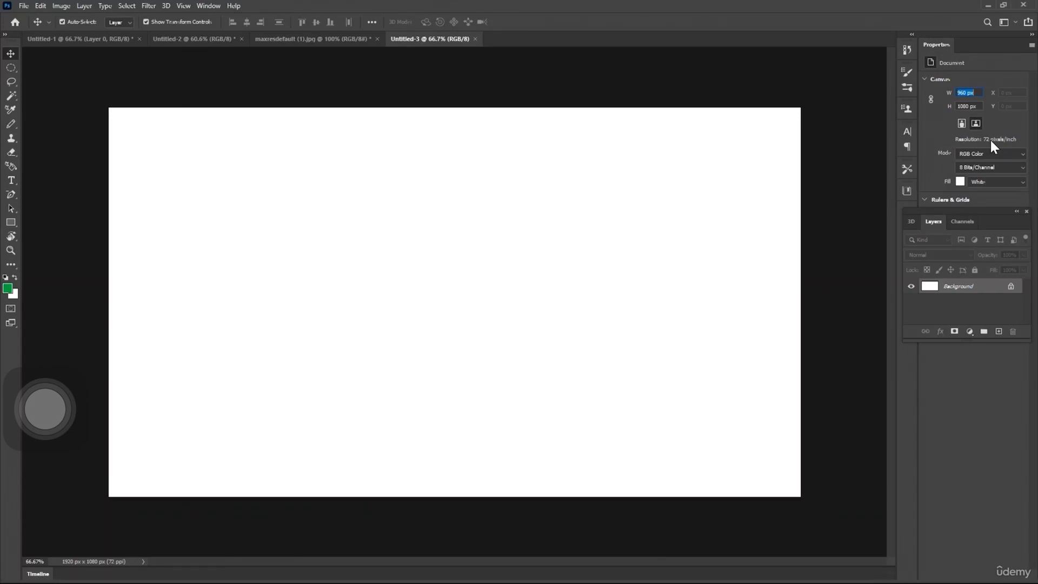
mouse_move(897, 354)
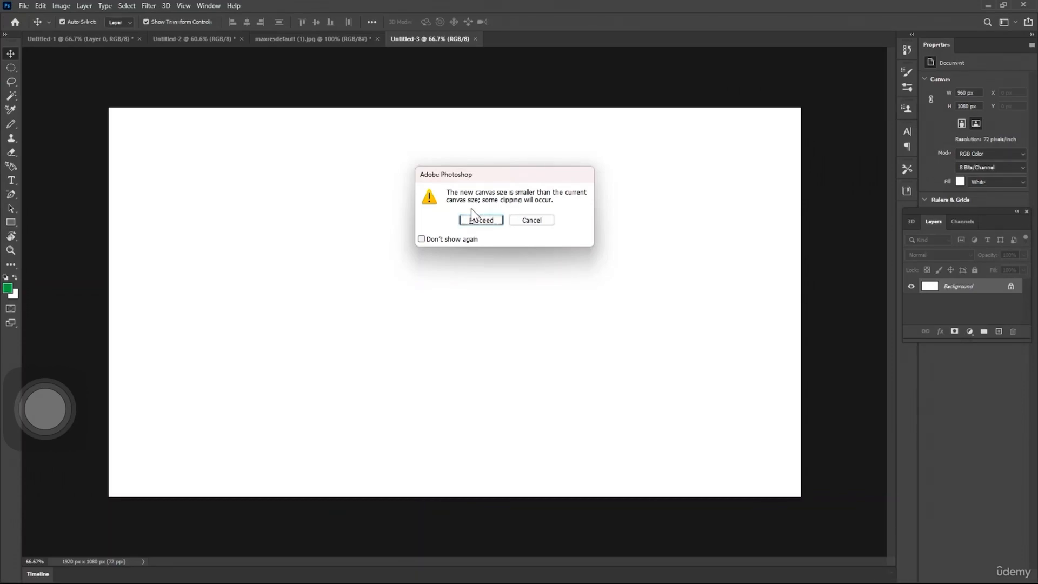
Confirm the clipping warning so the canvas becomes 960 × 1080 px
left_click(480, 220)
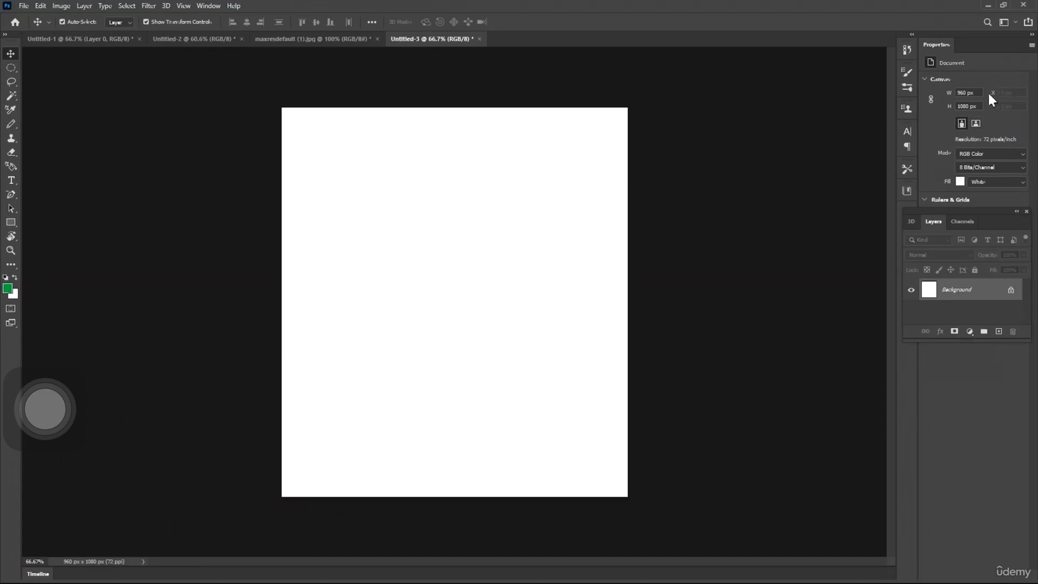
mouse_move(722, 186)
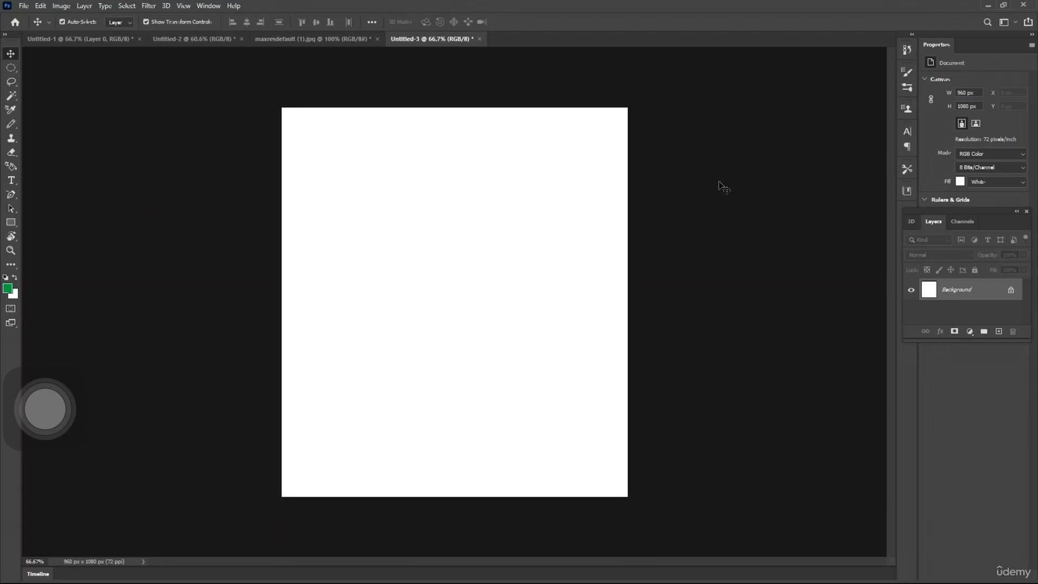
Use Canvas Size to set the width from 960 back to 1920 pixels
left_click(60, 5)
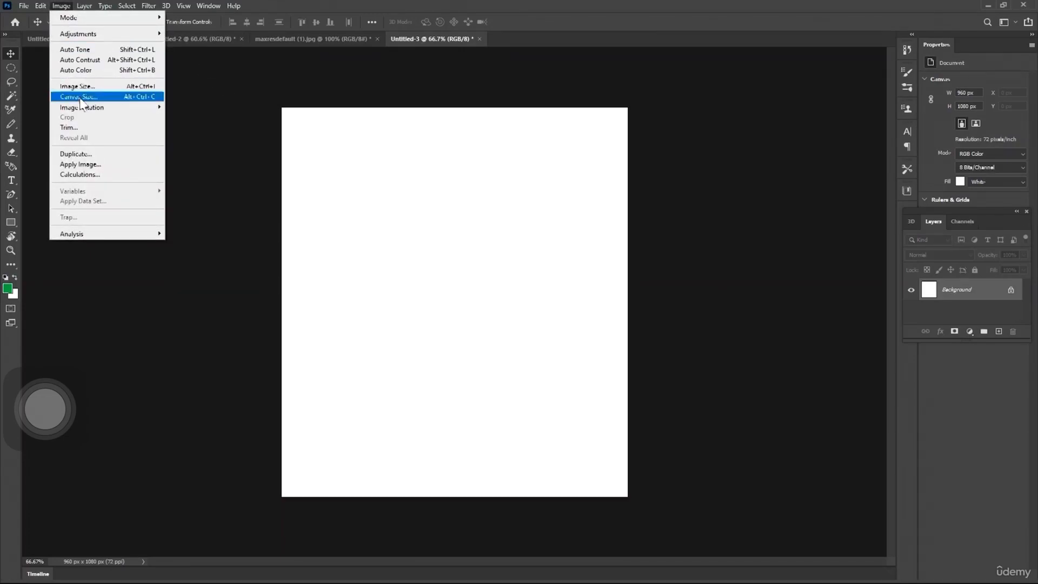
left_click(77, 97)
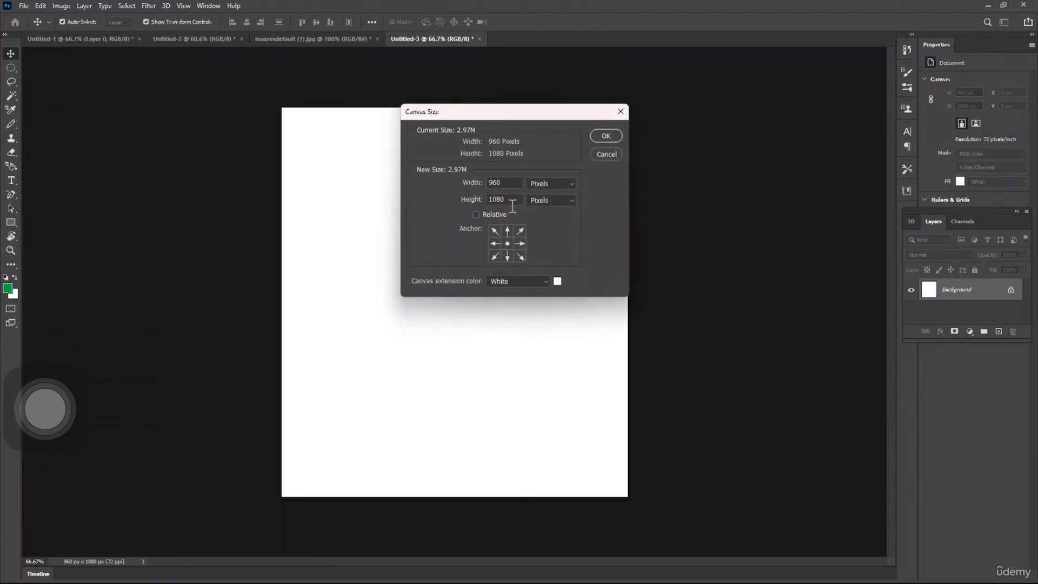
mouse_move(509, 200)
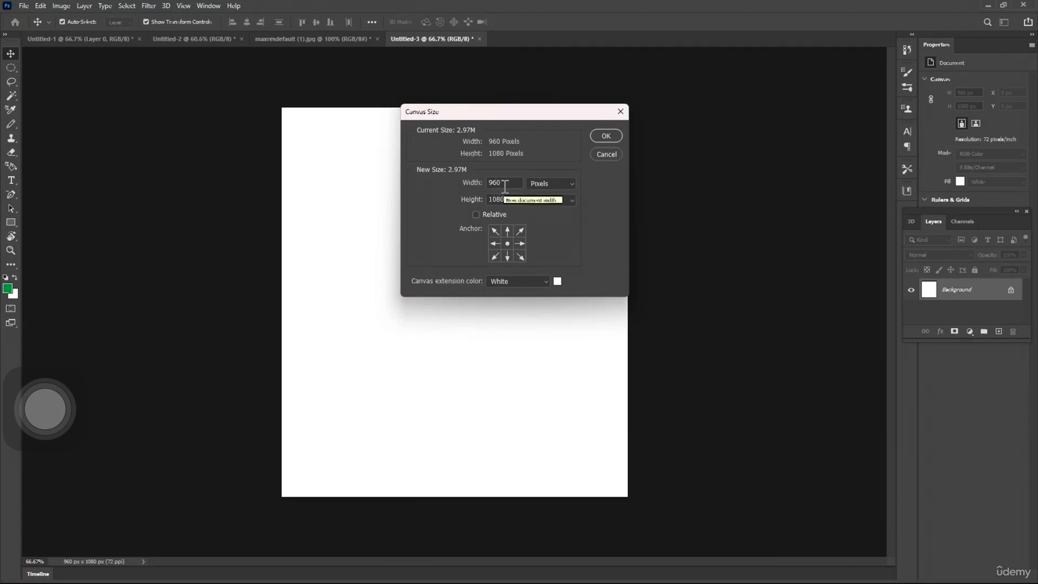
triple_click(503, 182)
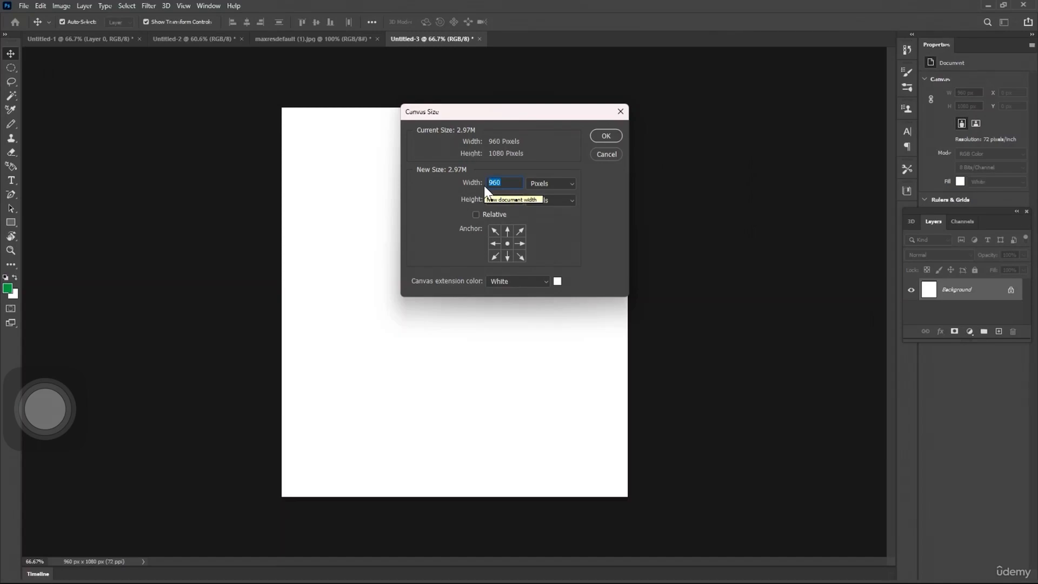
type("192")
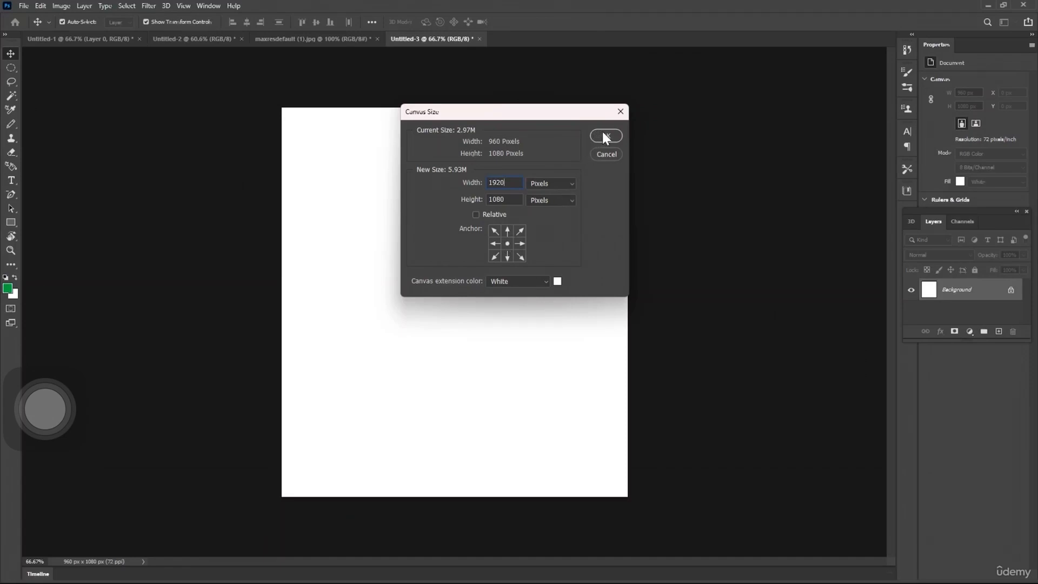
left_click(604, 135)
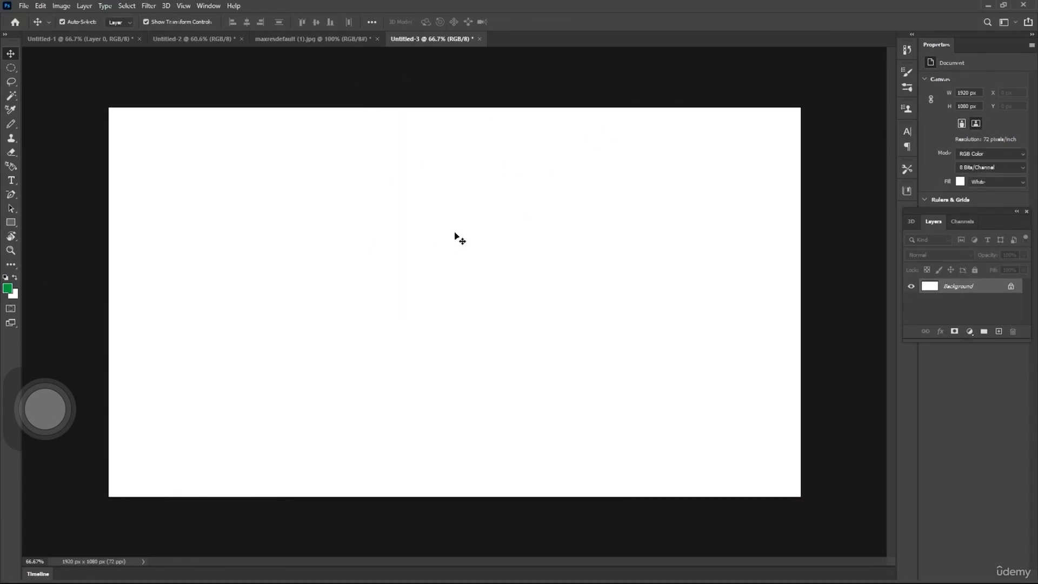
mouse_move(468, 227)
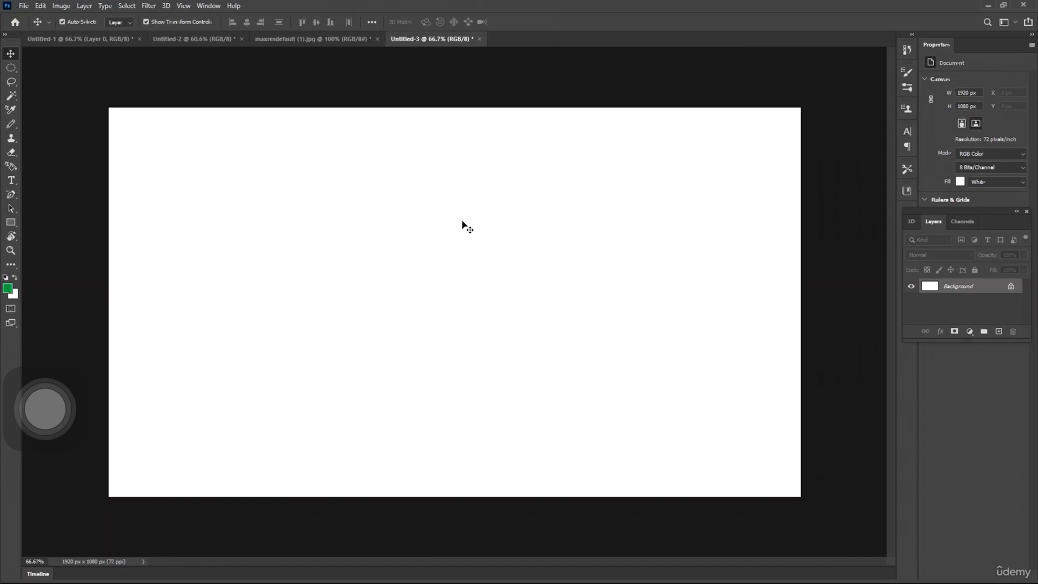